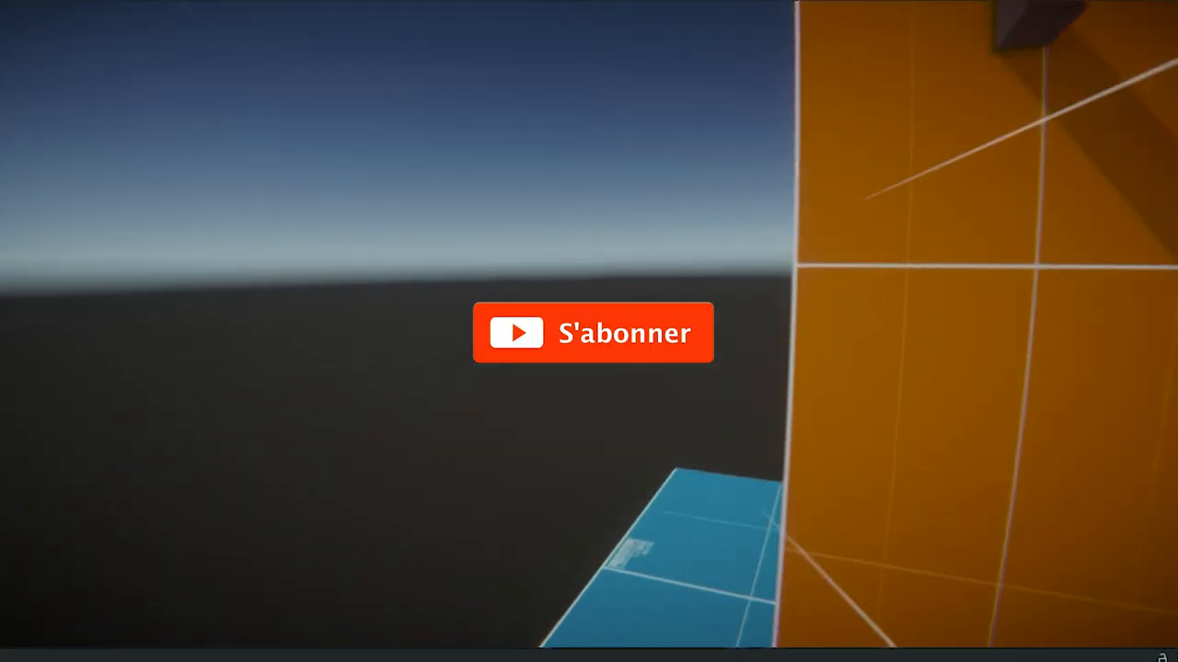
Toggle the UI layer on and off in the grappleable layers list, leaving it unchanged.
{"action": "left_click", "coordinate": [592, 333]}
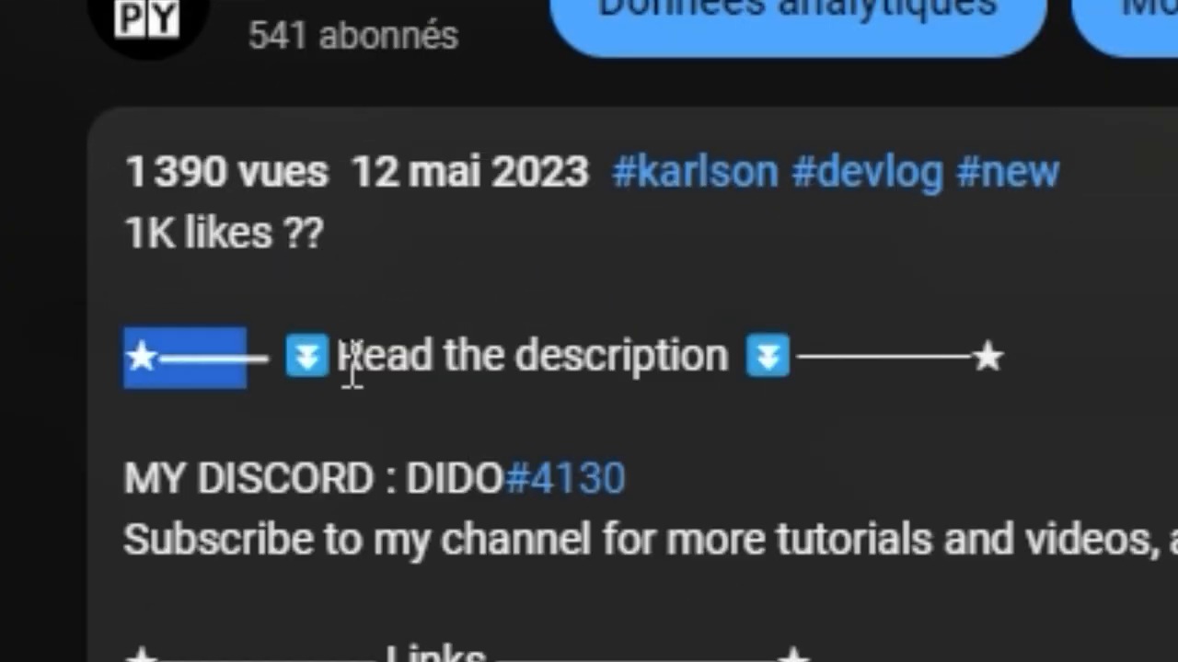
{"action": "scroll", "scroll_direction": "down", "scroll_amount": 3}
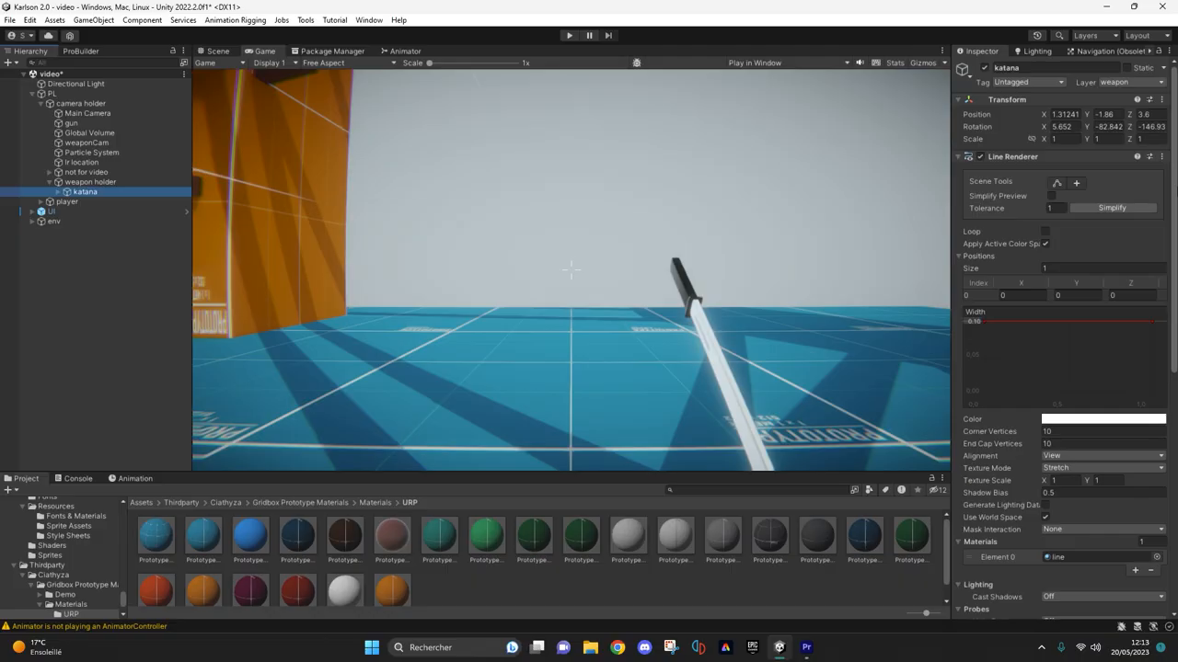
{"action": "scroll", "scroll_direction": "down", "scroll_amount": 3}
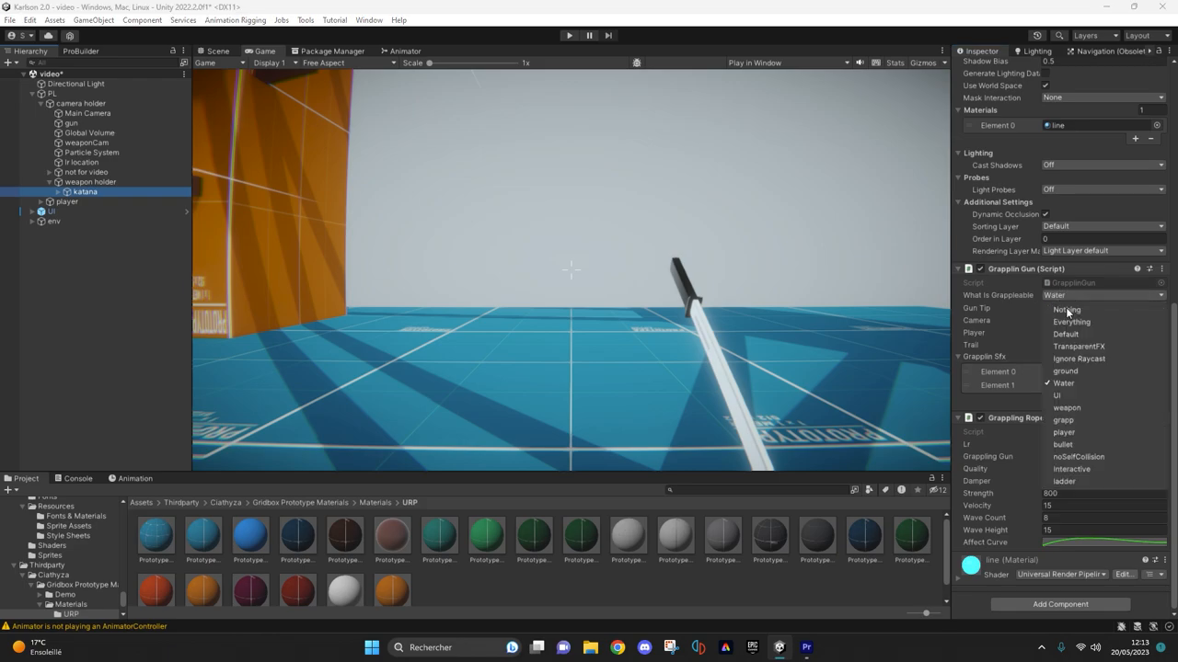
{"action": "left_click", "coordinate": [1057, 395]}
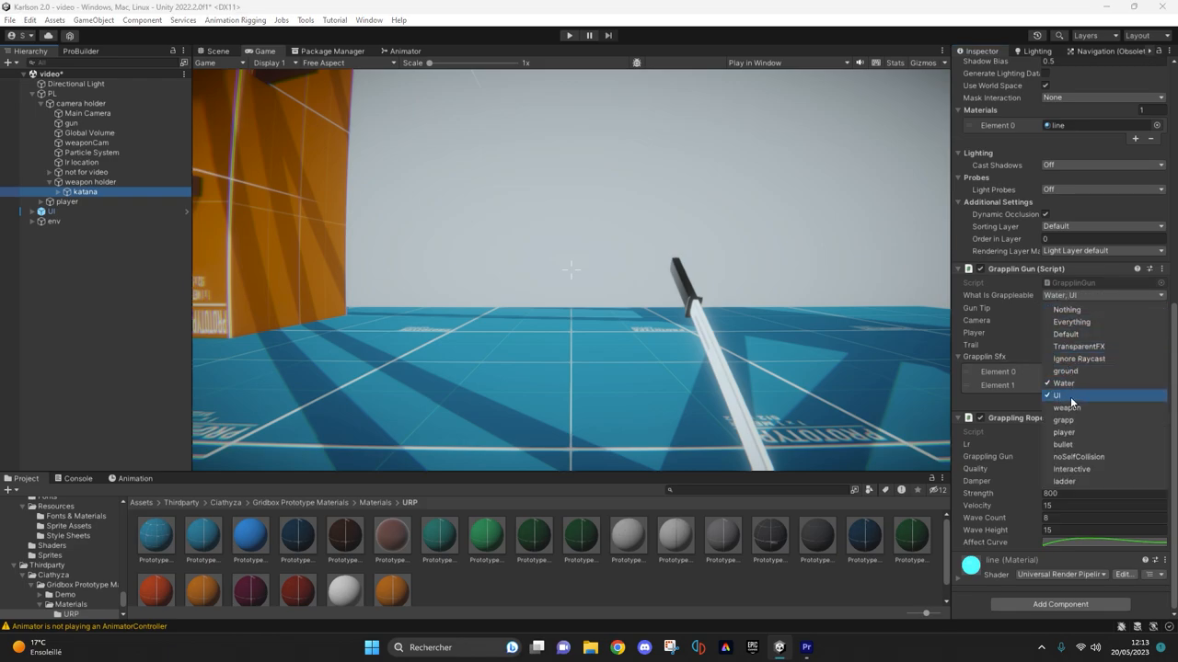
{"action": "left_click", "coordinate": [1057, 395]}
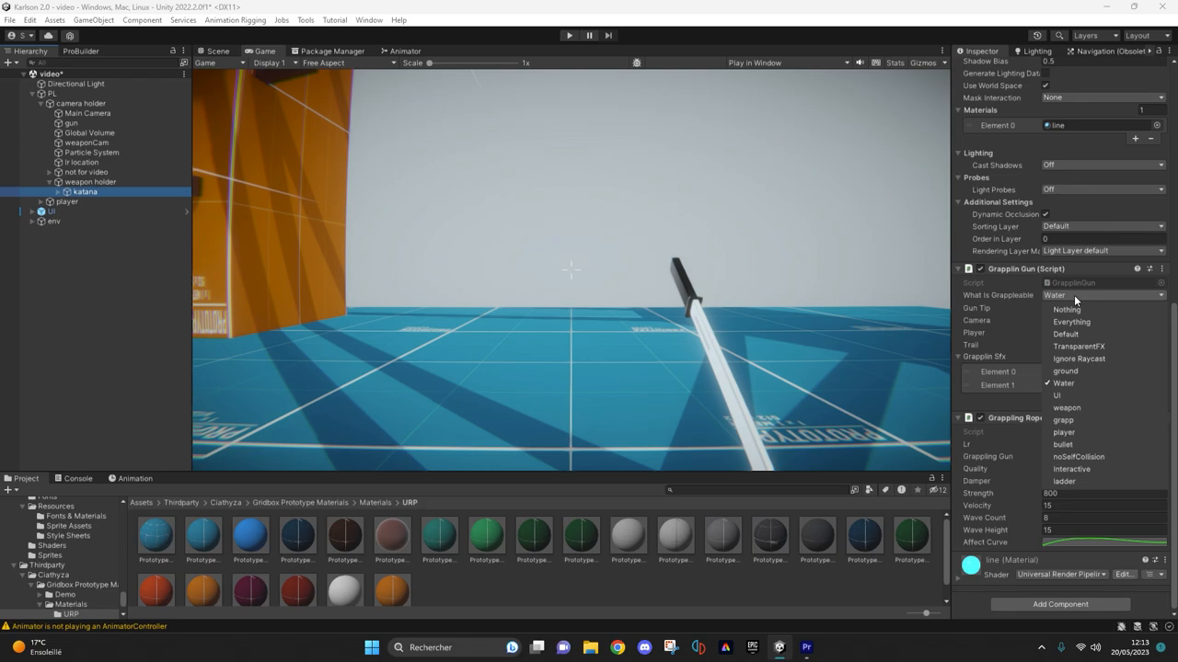
{"action": "left_click", "coordinate": [1064, 382]}
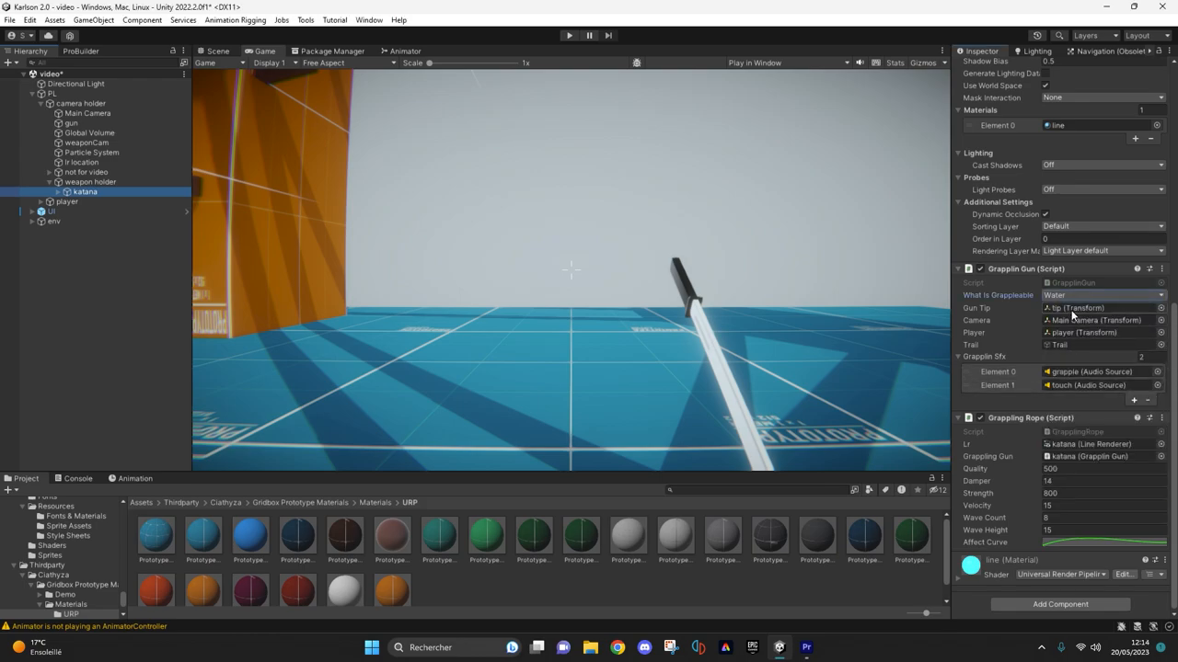
Inspect the gun tip and grapple sound objects, then bring up the katana rope's Affect Curve.
{"action": "left_click", "coordinate": [94, 211]}
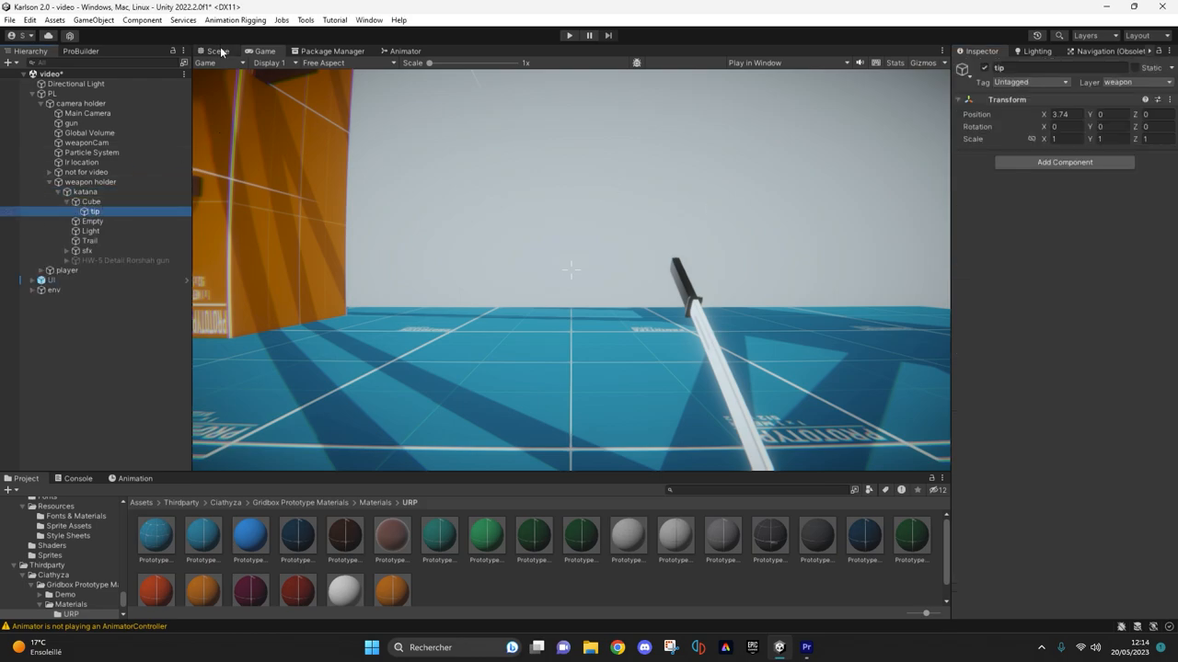
{"action": "left_click", "coordinate": [217, 50]}
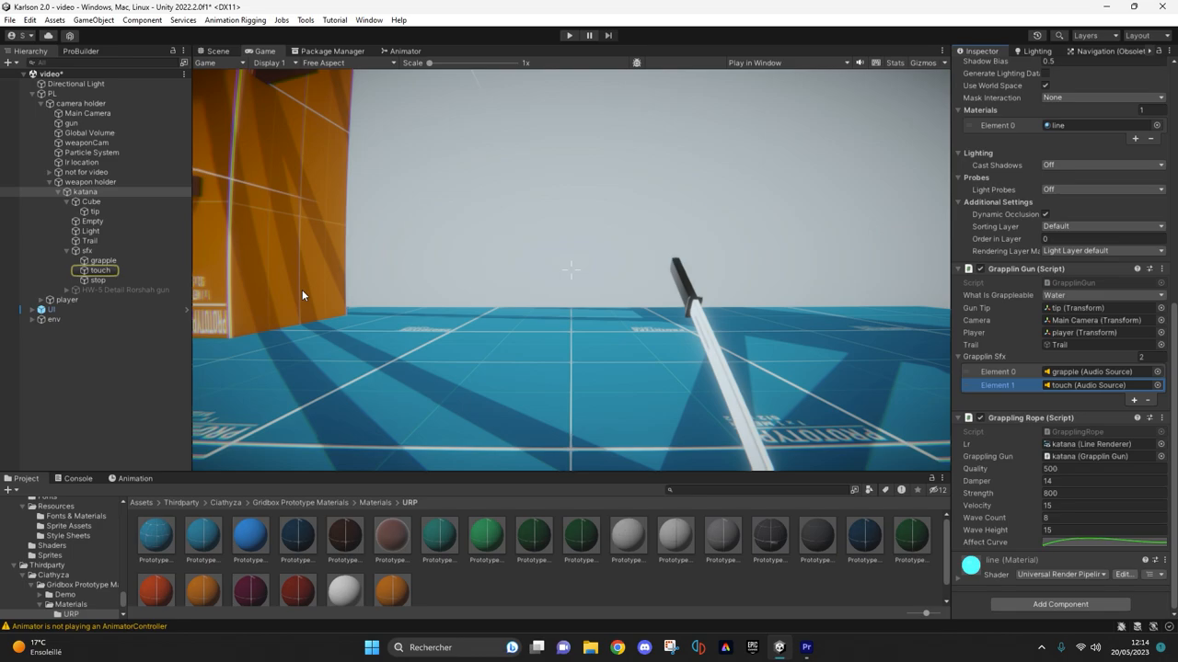
{"action": "left_click", "coordinate": [103, 260]}
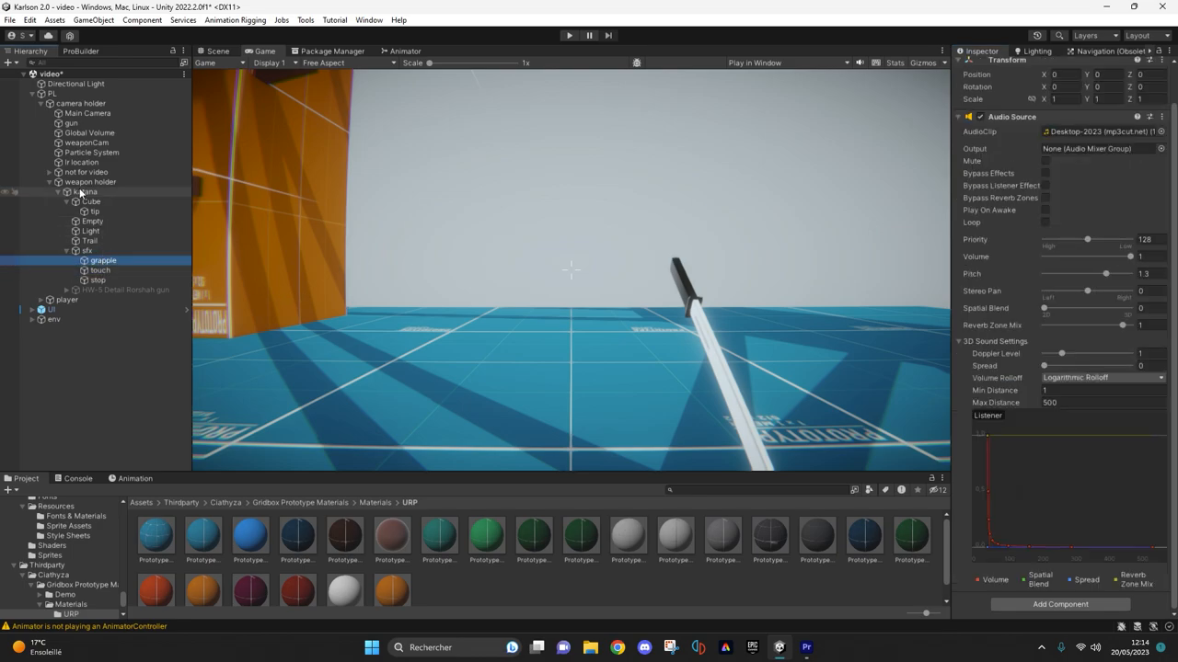
{"action": "left_click", "coordinate": [86, 191]}
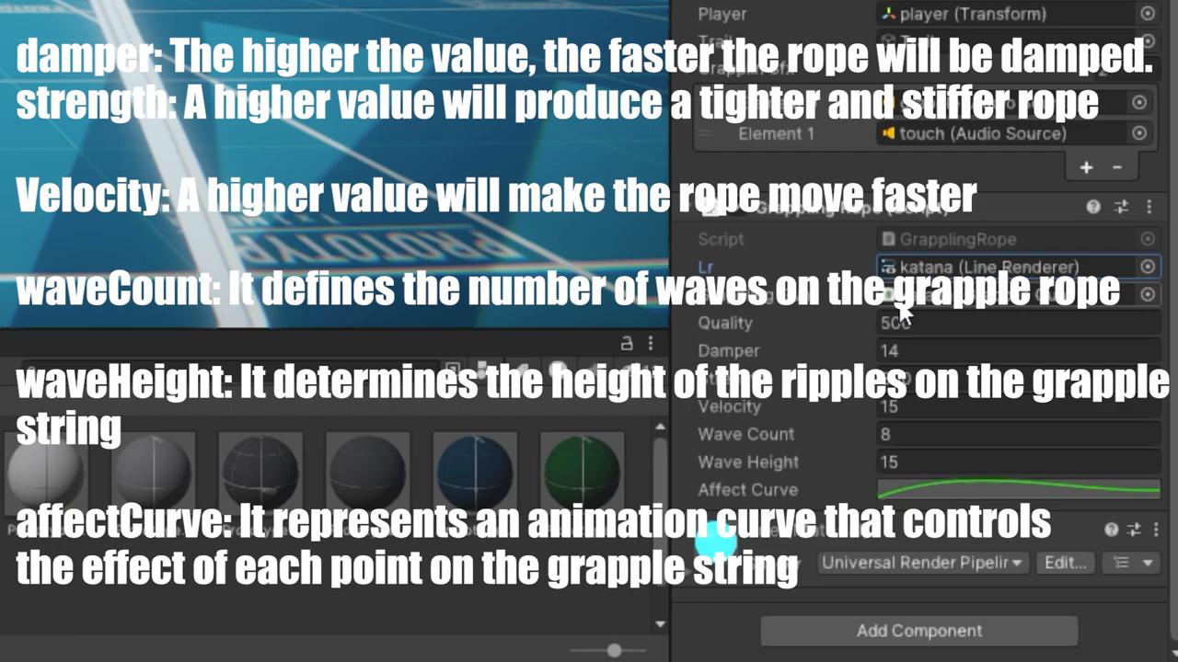
{"action": "left_click", "coordinate": [1016, 489]}
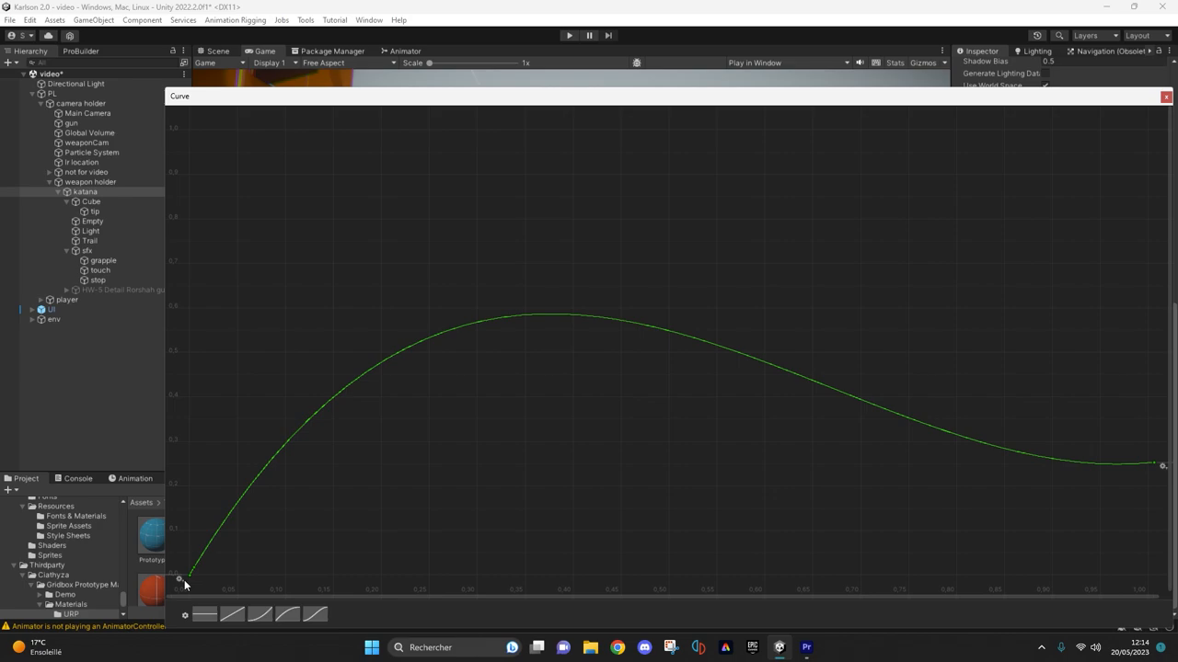
{"action": "mouse_move", "coordinate": [218, 564]}
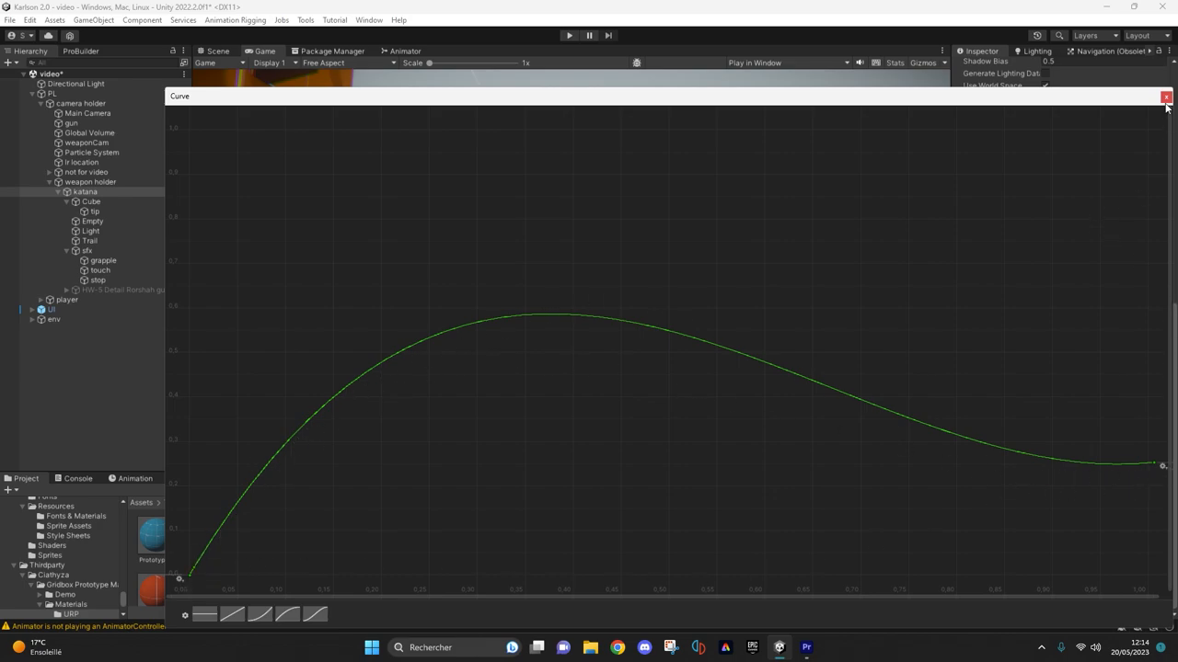
Close the Curve window without changing the rope's affect curve.
{"action": "left_click", "coordinate": [1166, 97]}
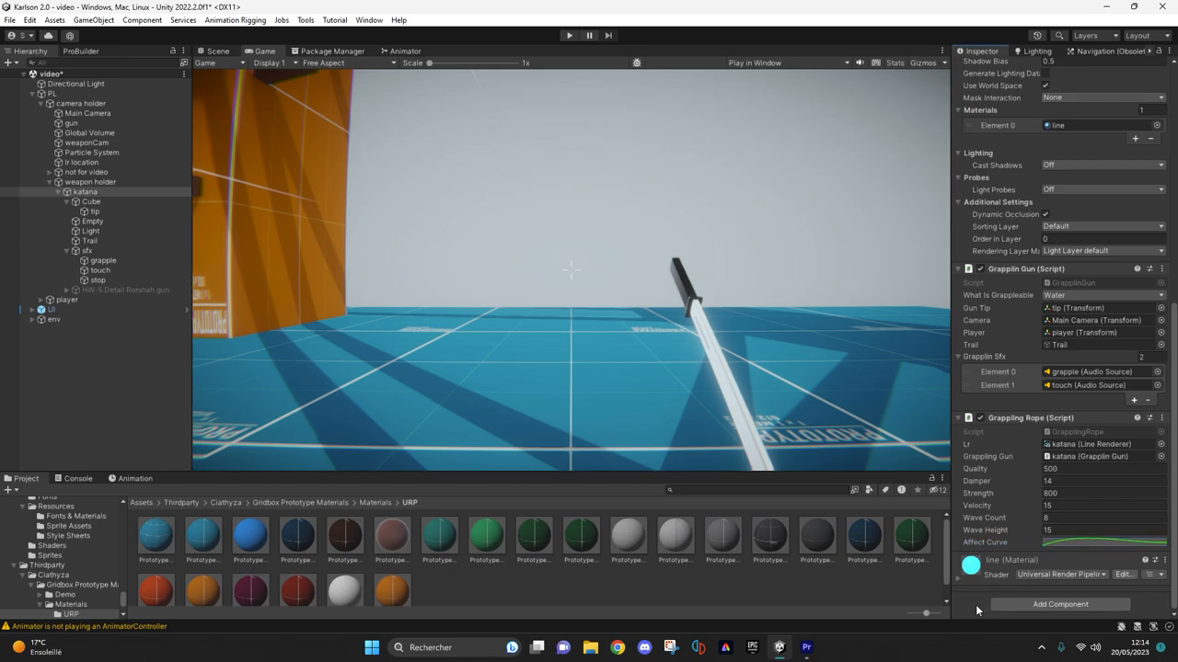
Add a Rotate Gun script to the weapon holder and link the katana's grappling gun.
{"action": "left_click", "coordinate": [91, 181]}
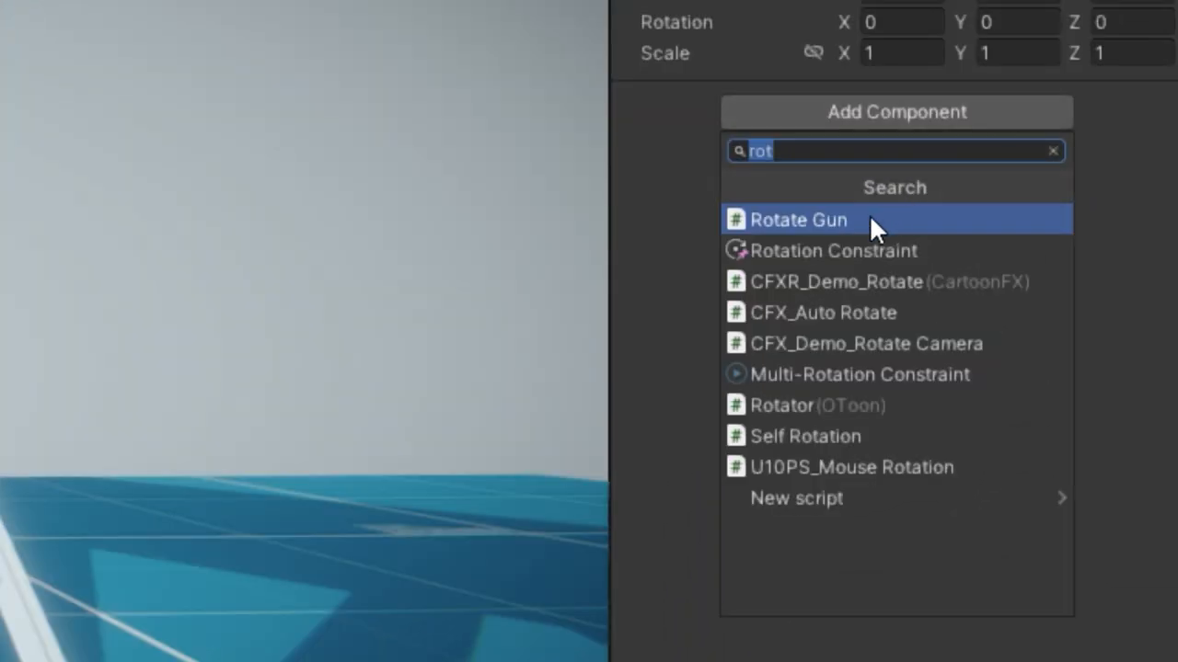
{"action": "left_click", "coordinate": [799, 220]}
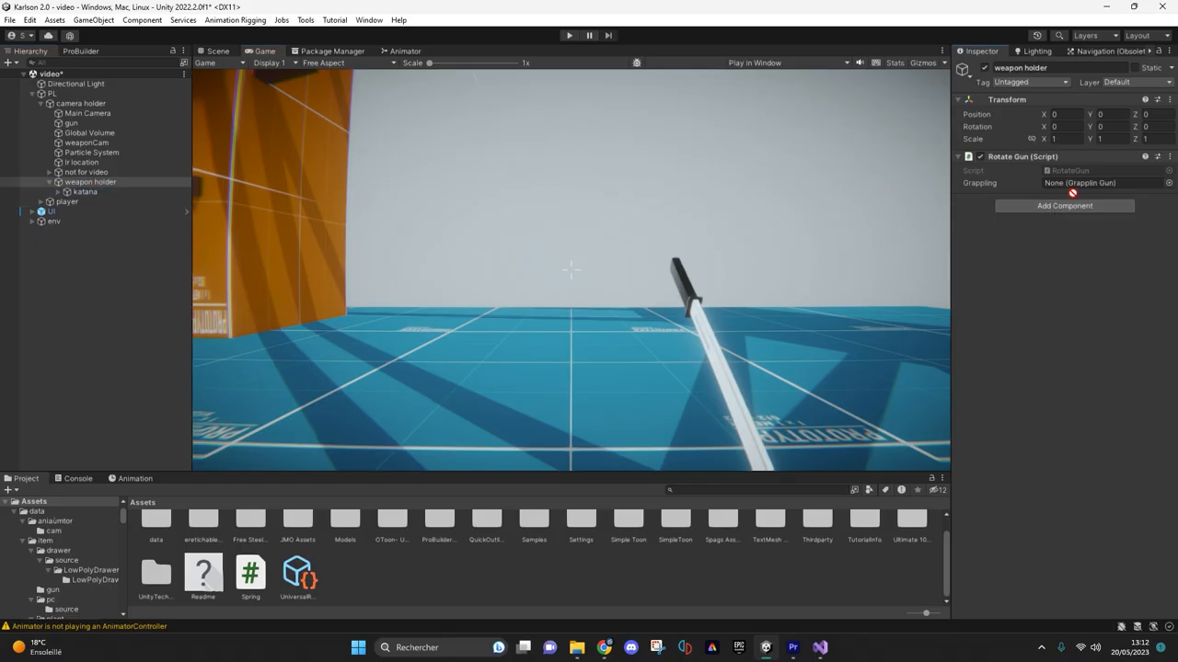
{"action": "left_click", "coordinate": [250, 571]}
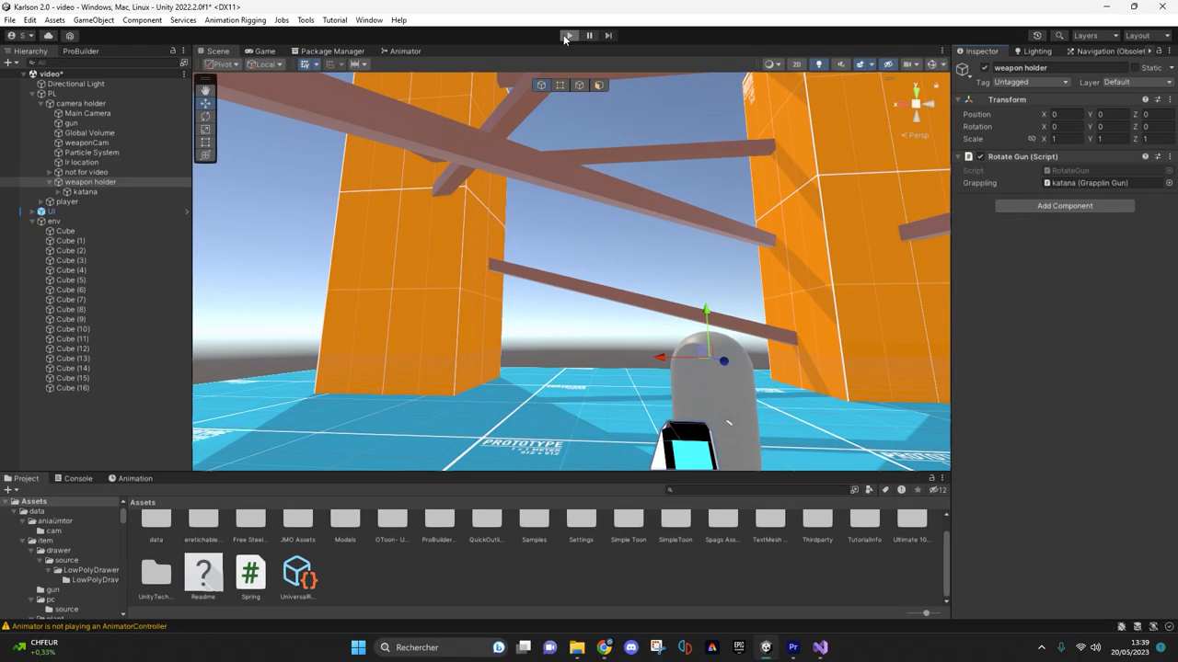
Enter Play mode to test the weapon holder's rotating grapple.
{"action": "left_click", "coordinate": [568, 35]}
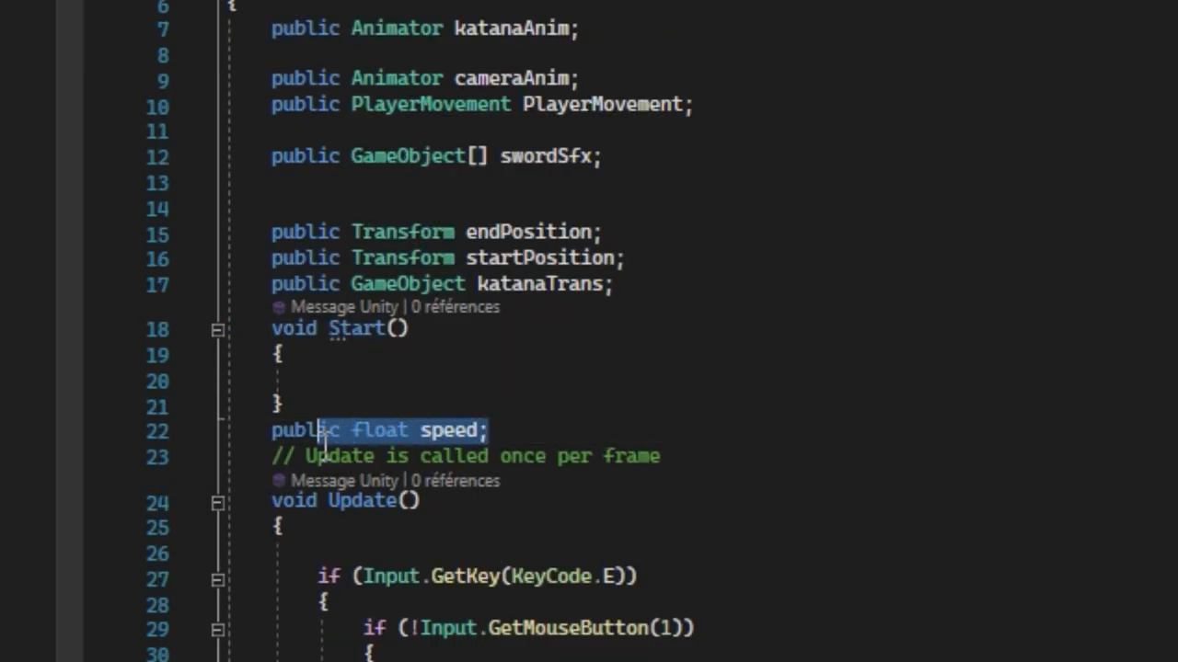
{"action": "mouse_move", "coordinate": [450, 431]}
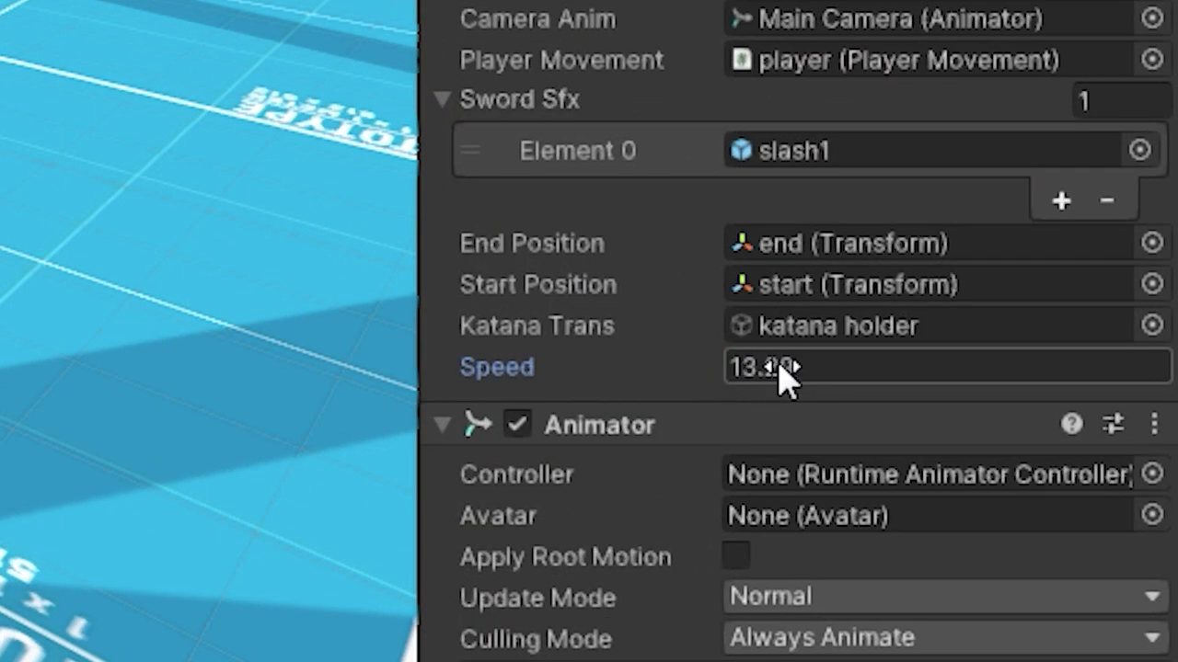
Enter 10 as the Katana Manager speed, then select the start position object.
{"action": "type", "text": "1"}
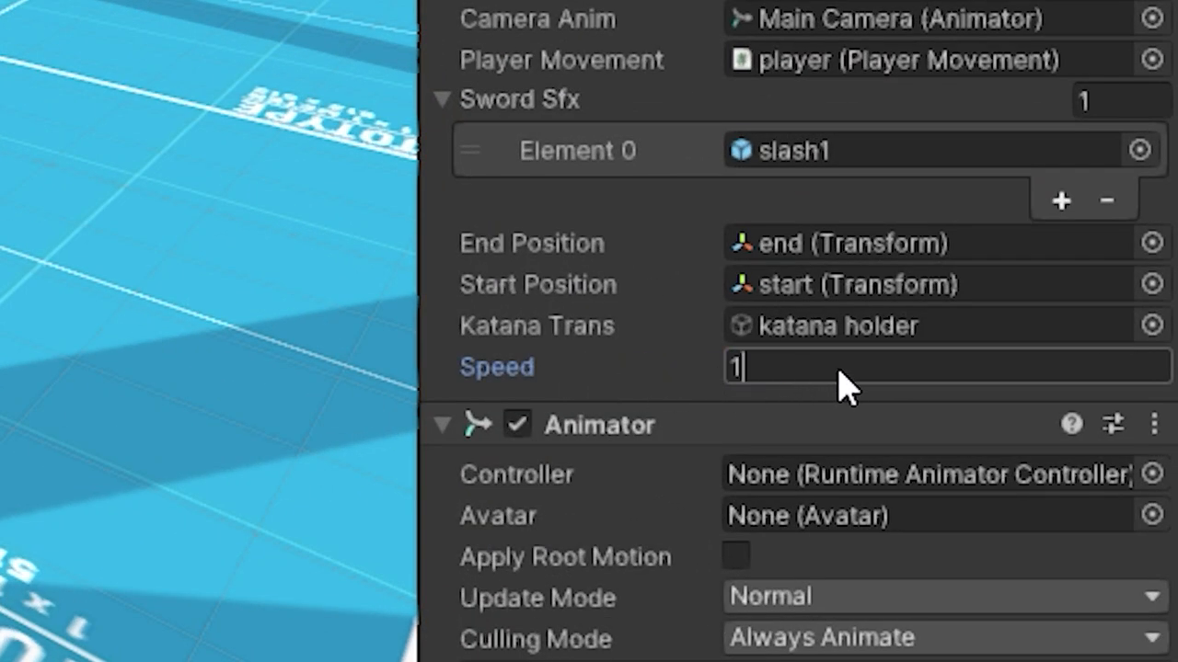
{"action": "type", "text": "0"}
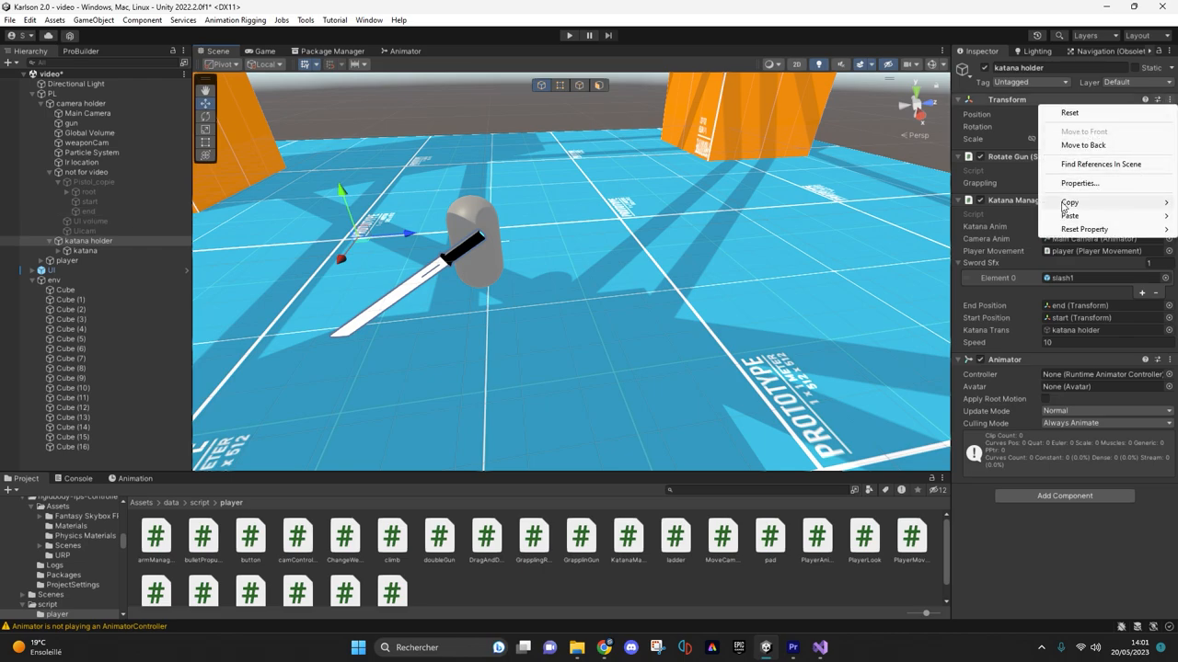
{"action": "left_click", "coordinate": [89, 201]}
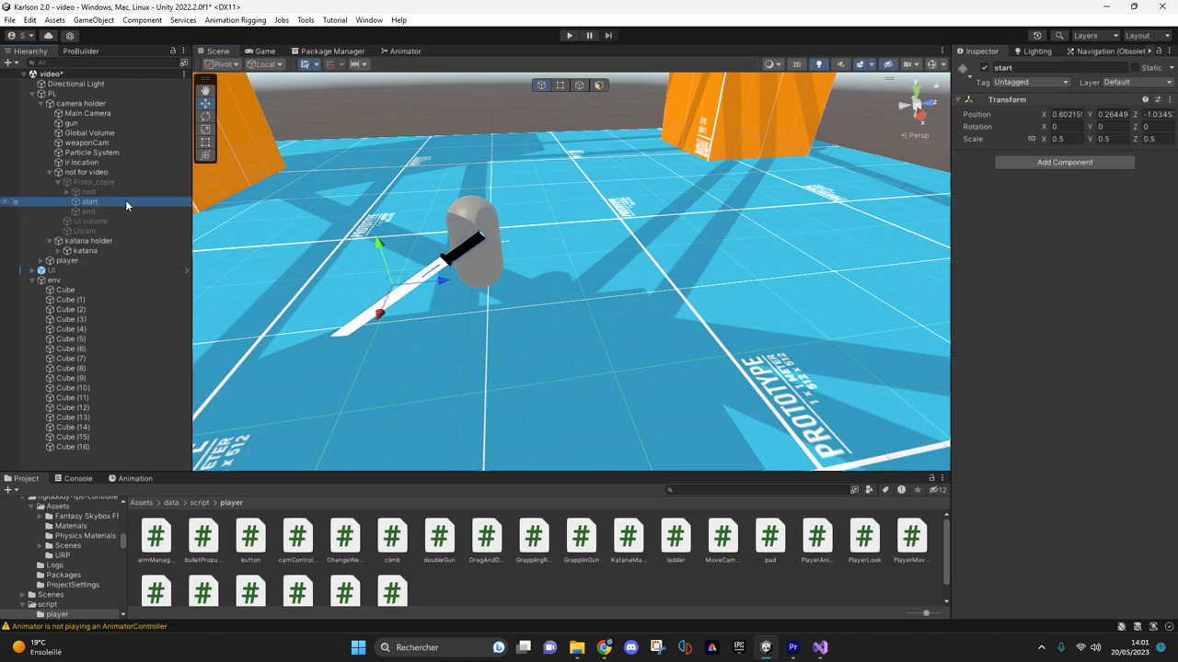
{"action": "right_click", "coordinate": [1006, 99]}
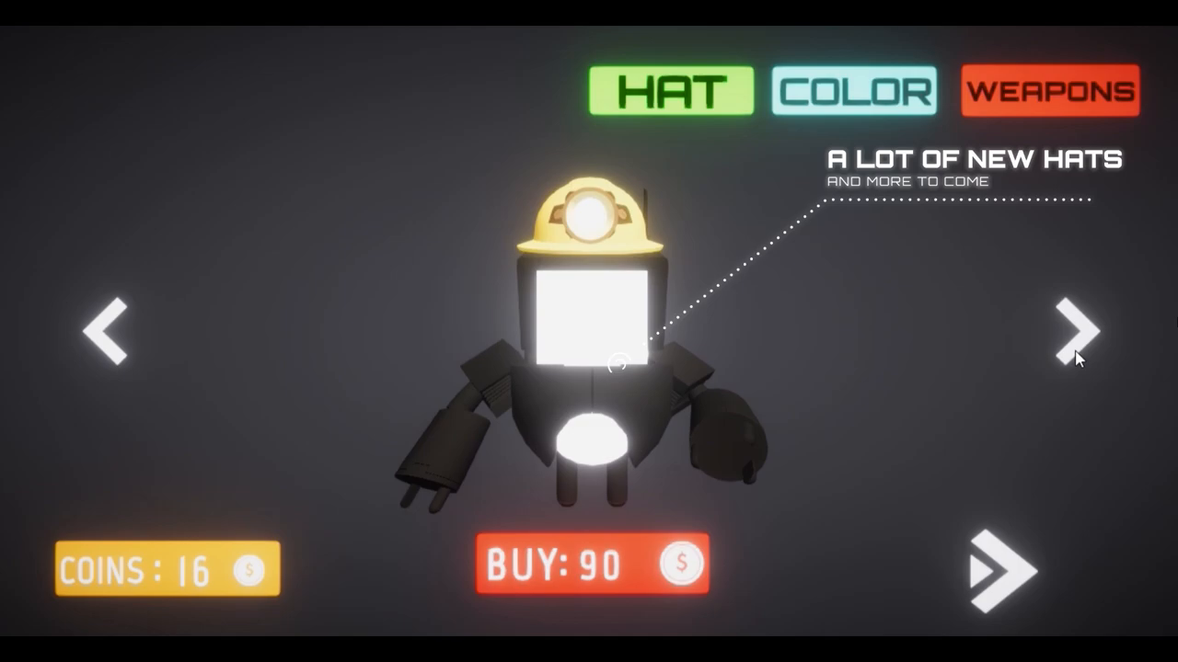
Advance the hat shop to the next hat, the crown priced at 700 coins.
{"action": "left_click", "coordinate": [1075, 331]}
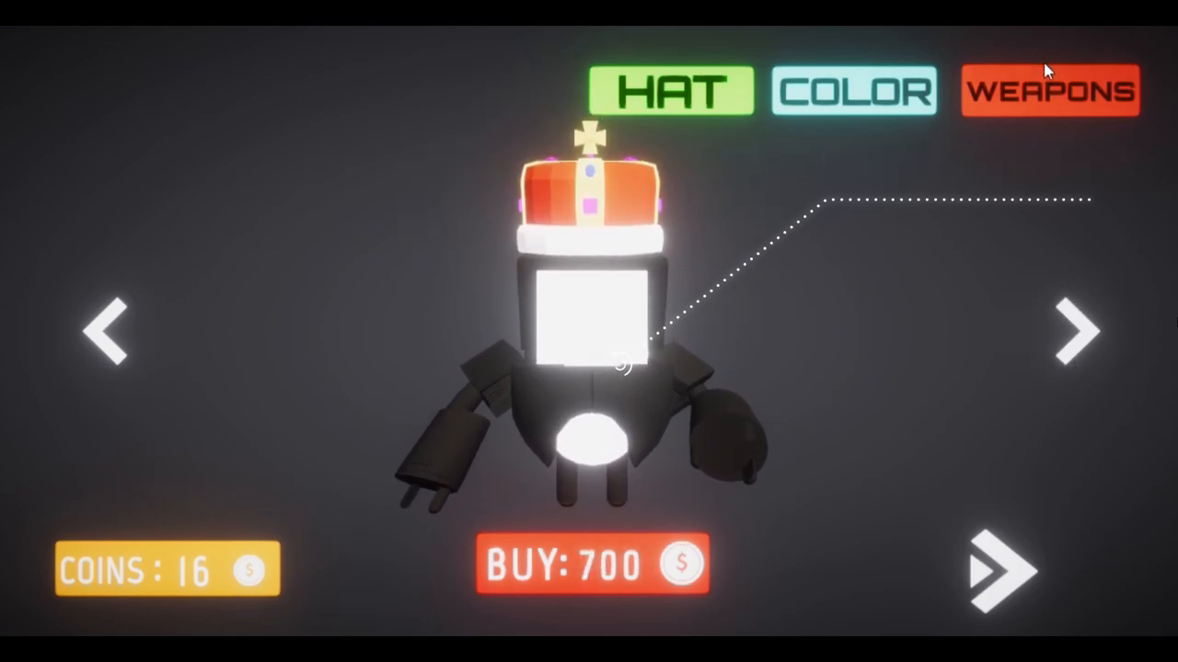